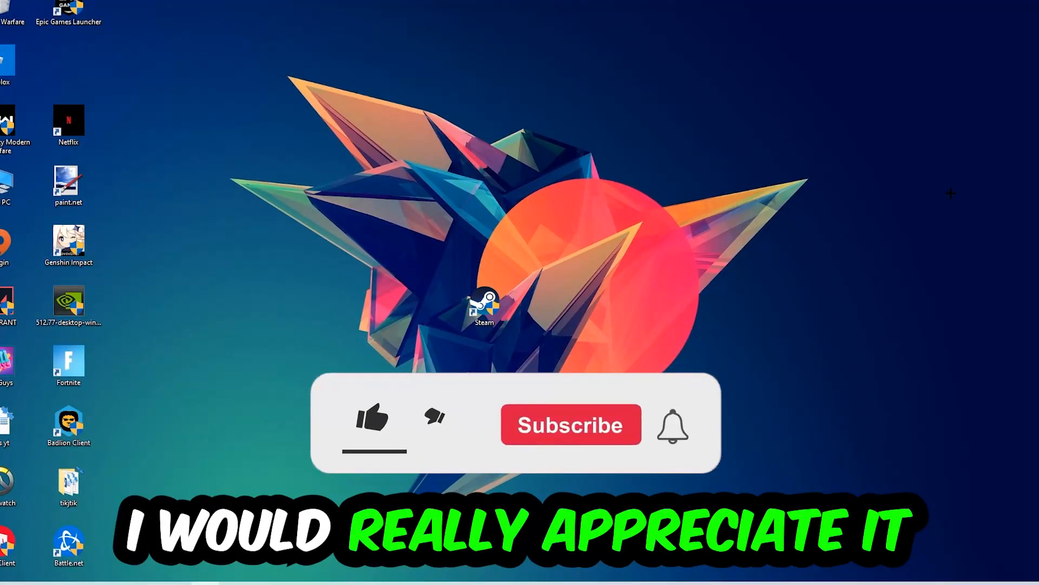
- Bring up Task Manager showing the Processes list of running processes
{"action": "left_click", "coordinate": [372, 421]}
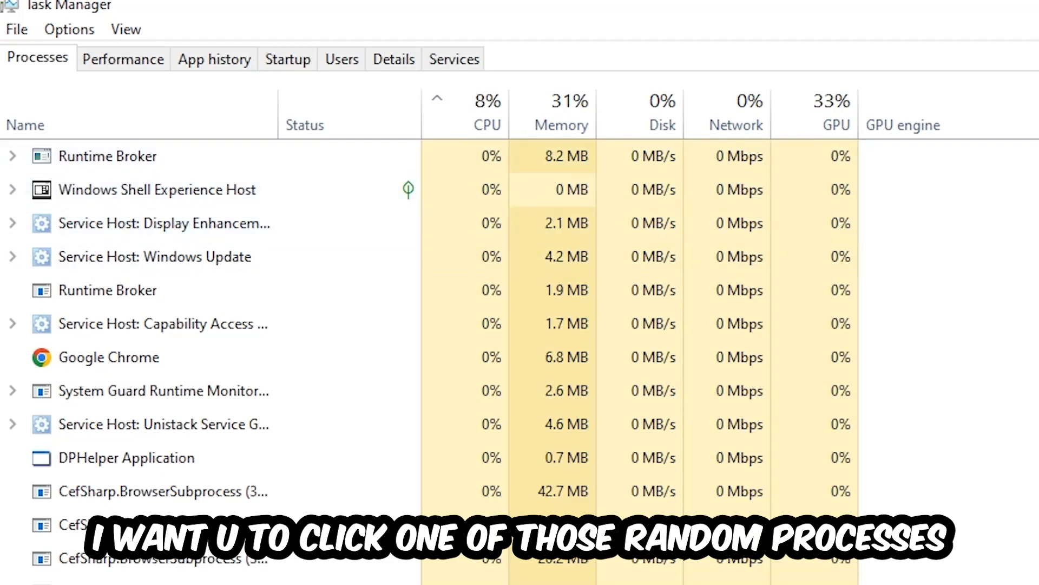
- Select a process, then bring up End task actions for Console Window Host
{"action": "left_click", "coordinate": [125, 457]}
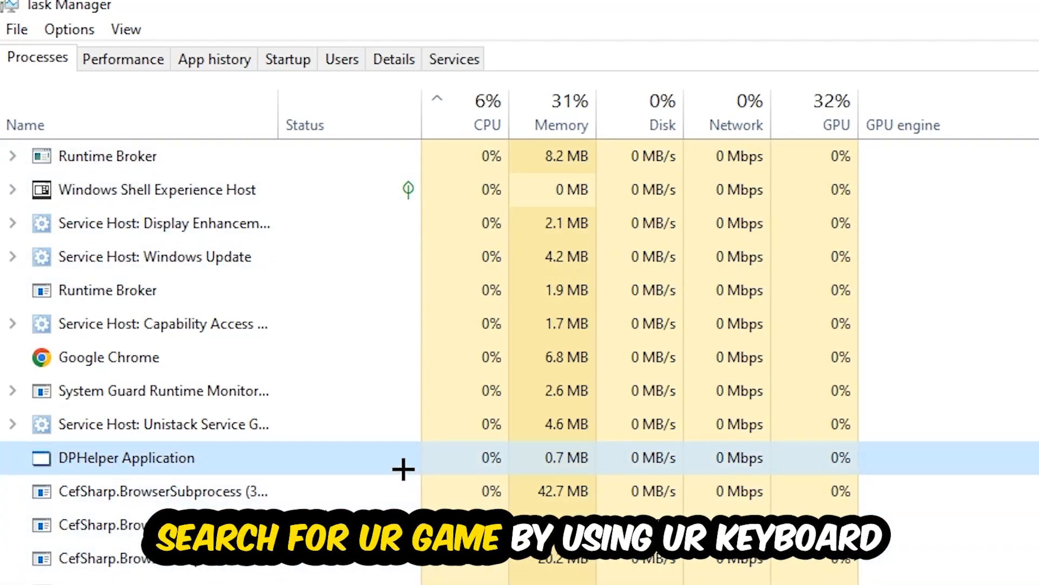
{"action": "scroll", "scroll_direction": "down", "scroll_amount": 3}
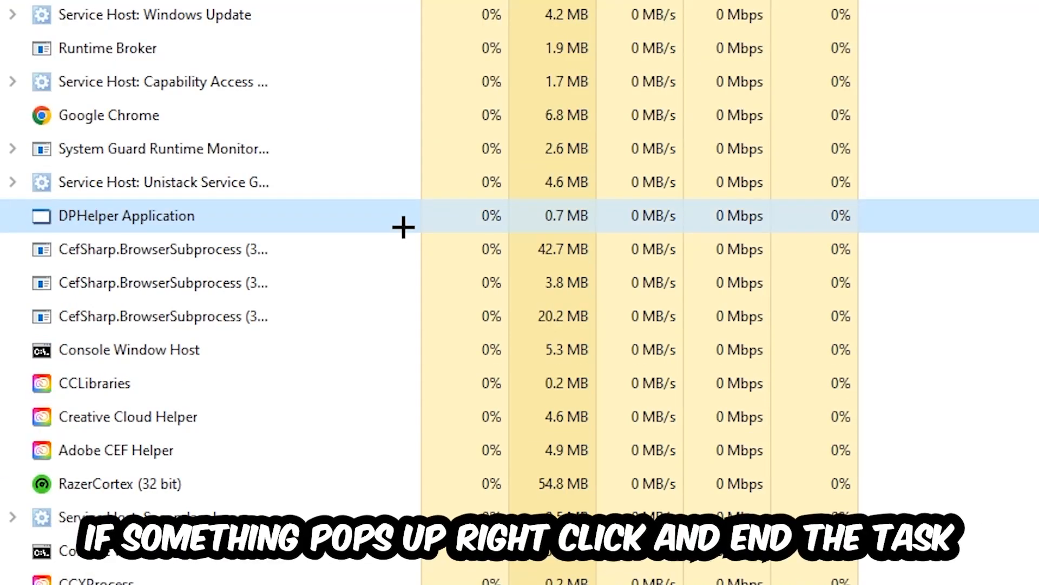
{"action": "right_click", "coordinate": [129, 350]}
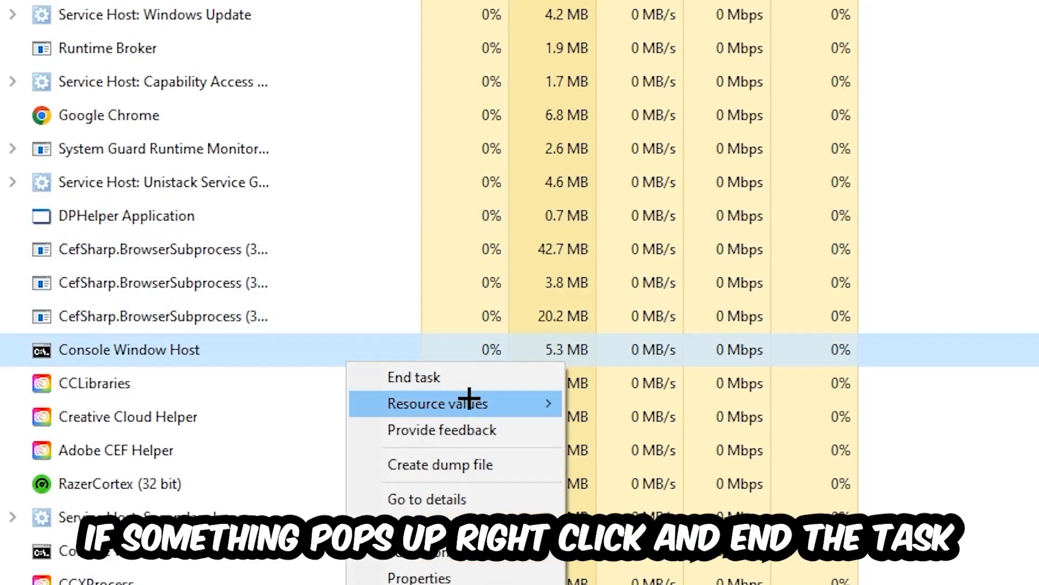
{"action": "mouse_move", "coordinate": [764, 216]}
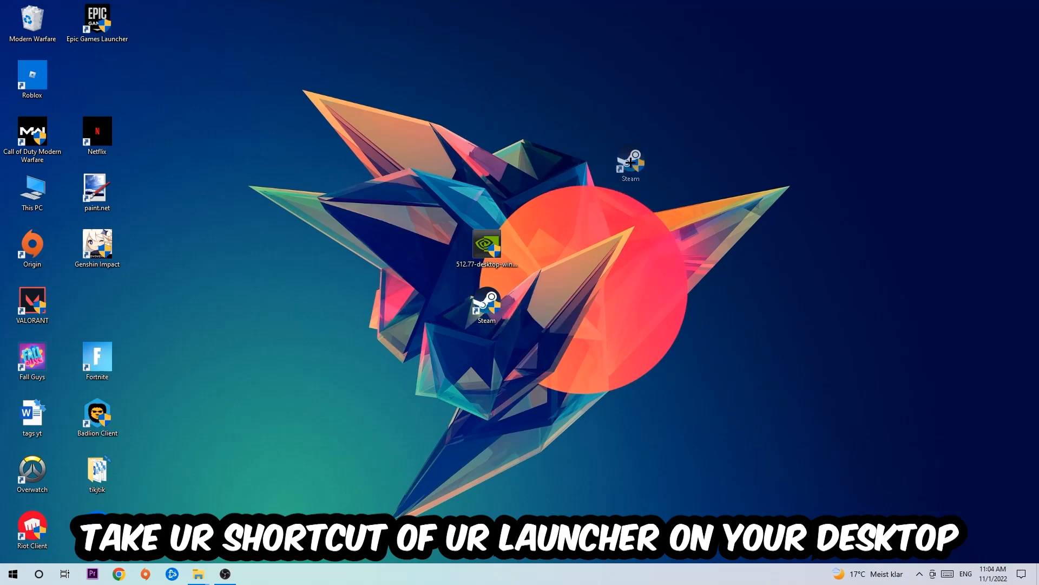
- Move the Steam shortcut to the top-centre of the desktop and open its Properties
{"action": "left_click_drag", "start_coordinate": [486, 305], "coordinate": [422, 137]}
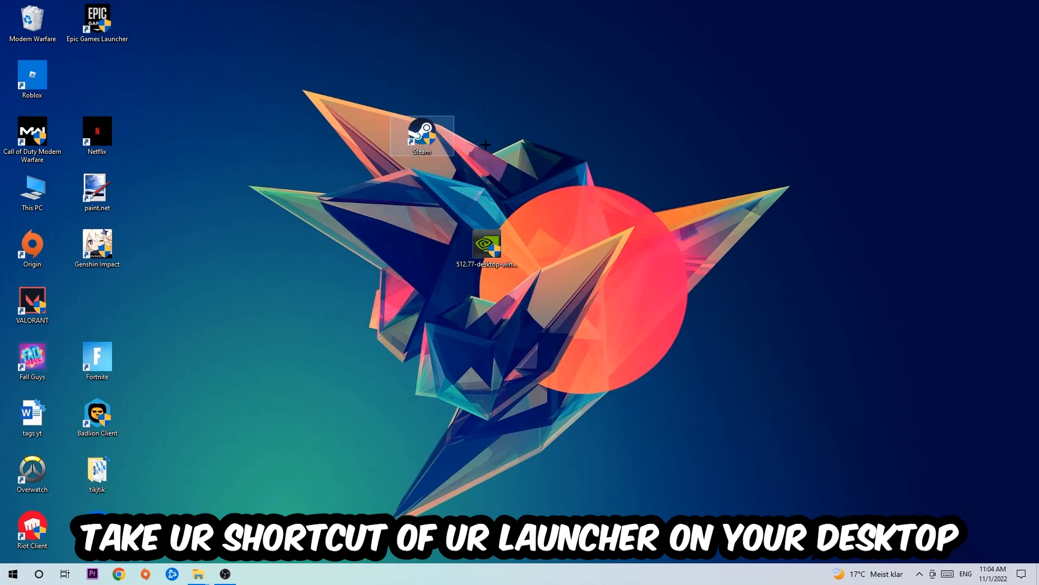
{"action": "left_click_drag", "start_coordinate": [421, 136], "coordinate": [616, 136]}
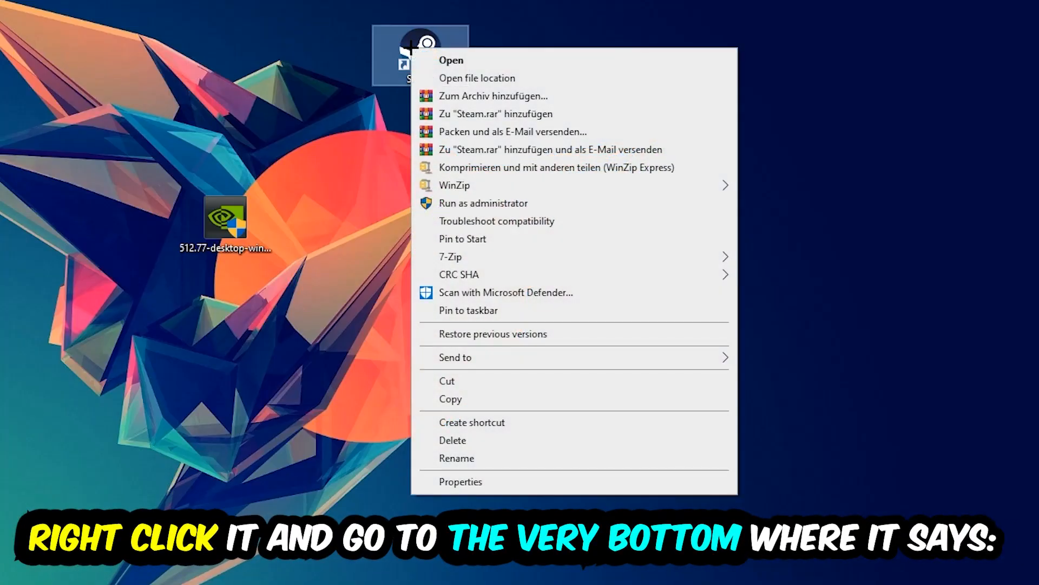
{"action": "mouse_move", "coordinate": [517, 239]}
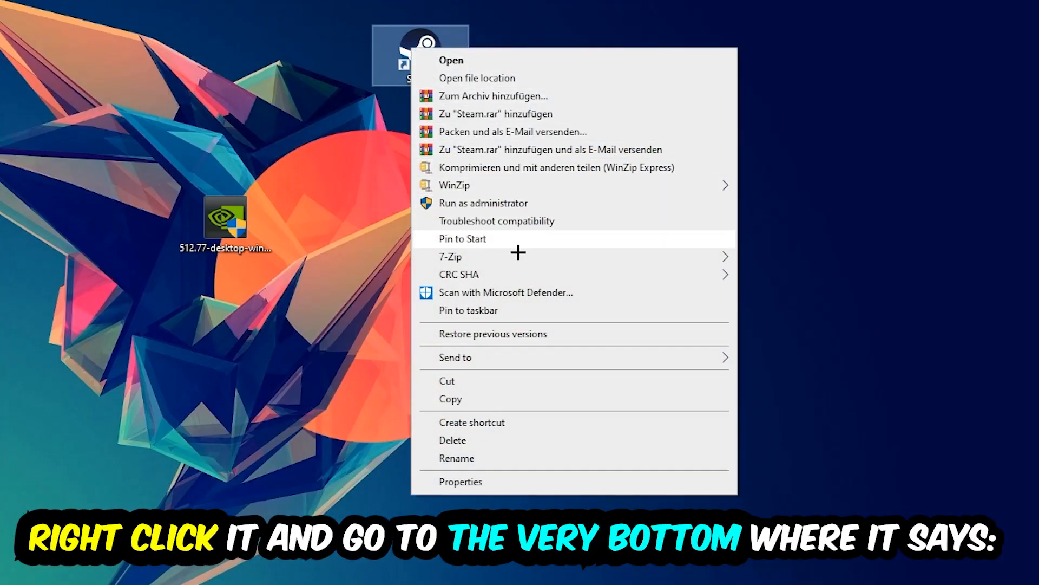
{"action": "left_click", "coordinate": [461, 480]}
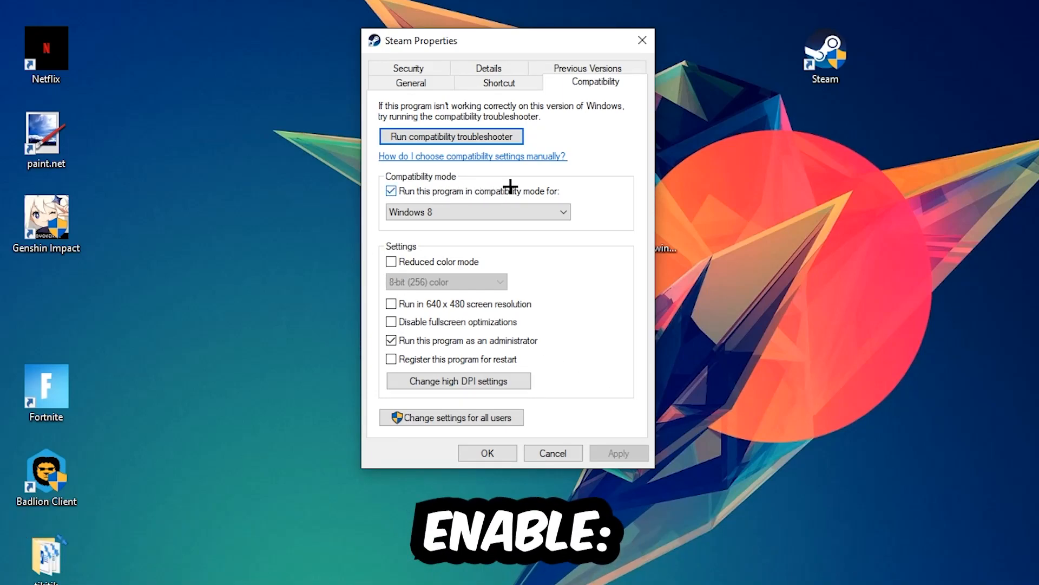
{"action": "mouse_move", "coordinate": [538, 294]}
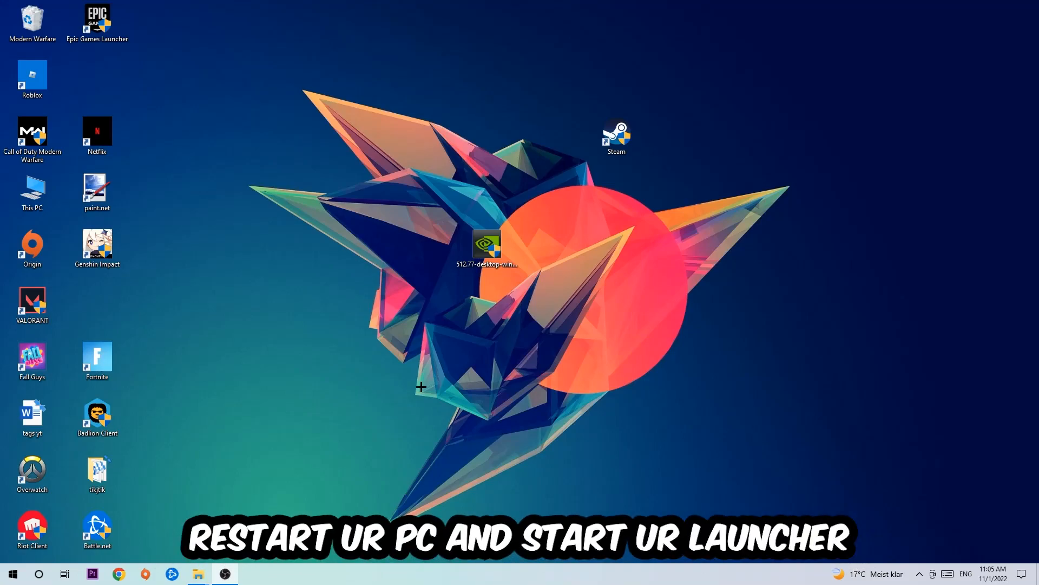
- Reposition the Steam shortcut toward the desktop centre after closing its Properties
{"action": "left_click_drag", "start_coordinate": [616, 138], "coordinate": [486, 134]}
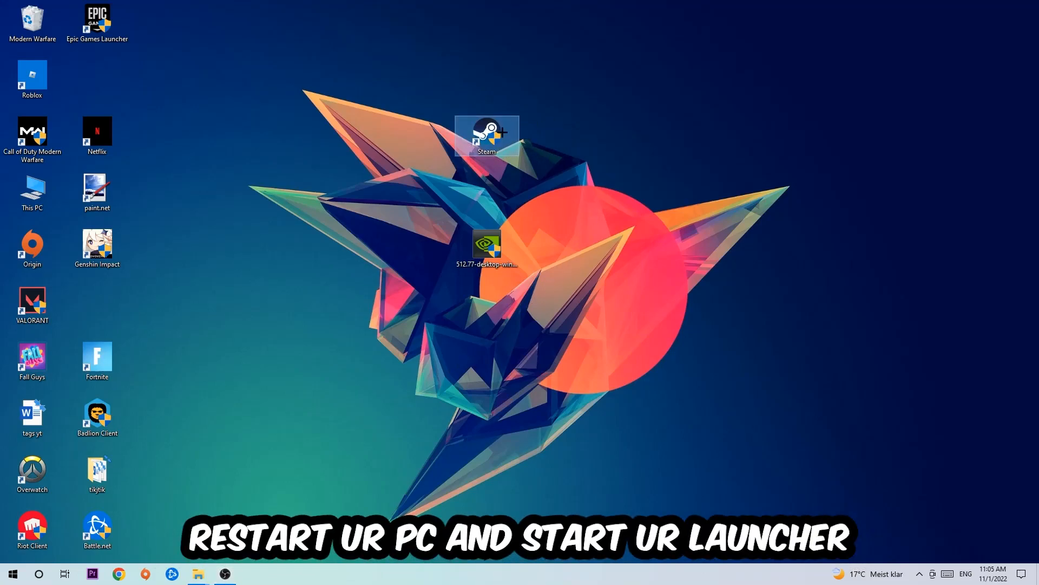